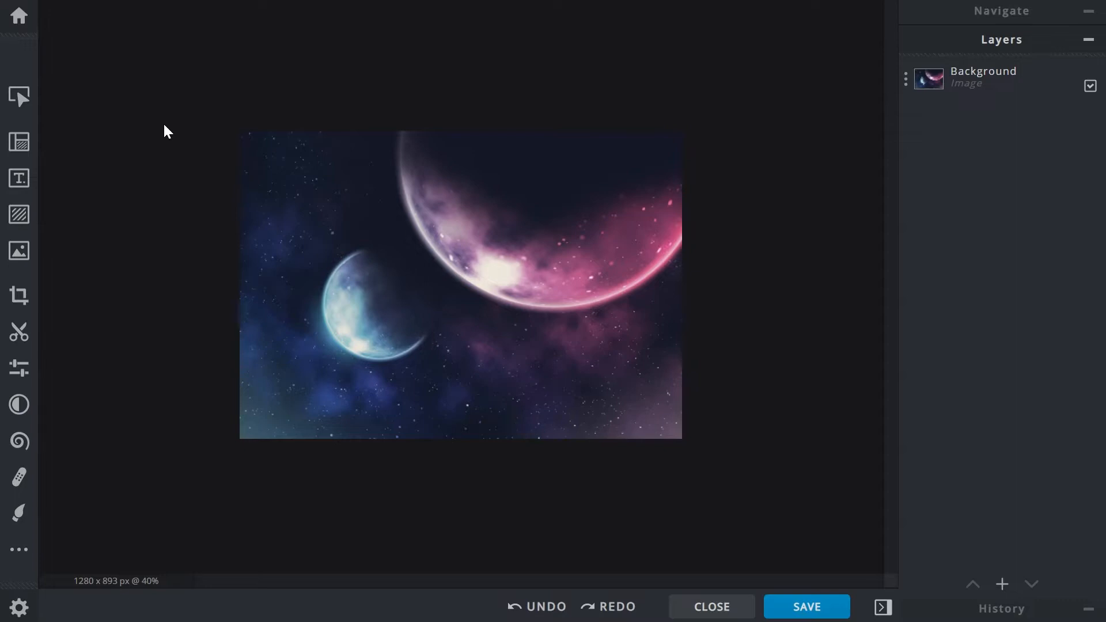
mouse_move(20, 141)
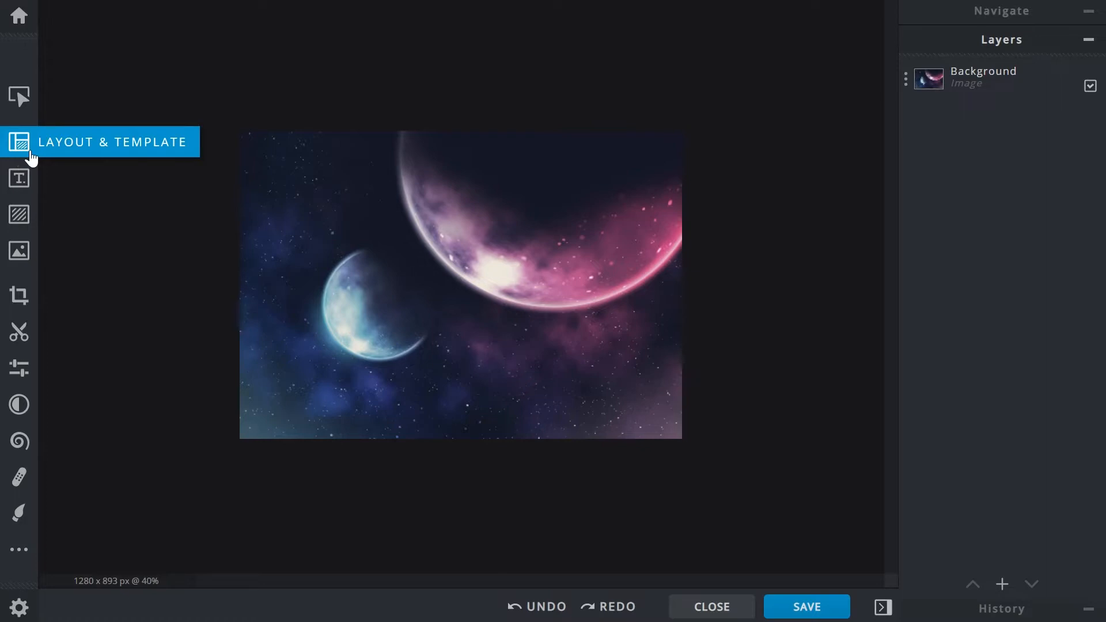
- Show the Layout panel for the 1280 × 893 space photo
left_click(19, 142)
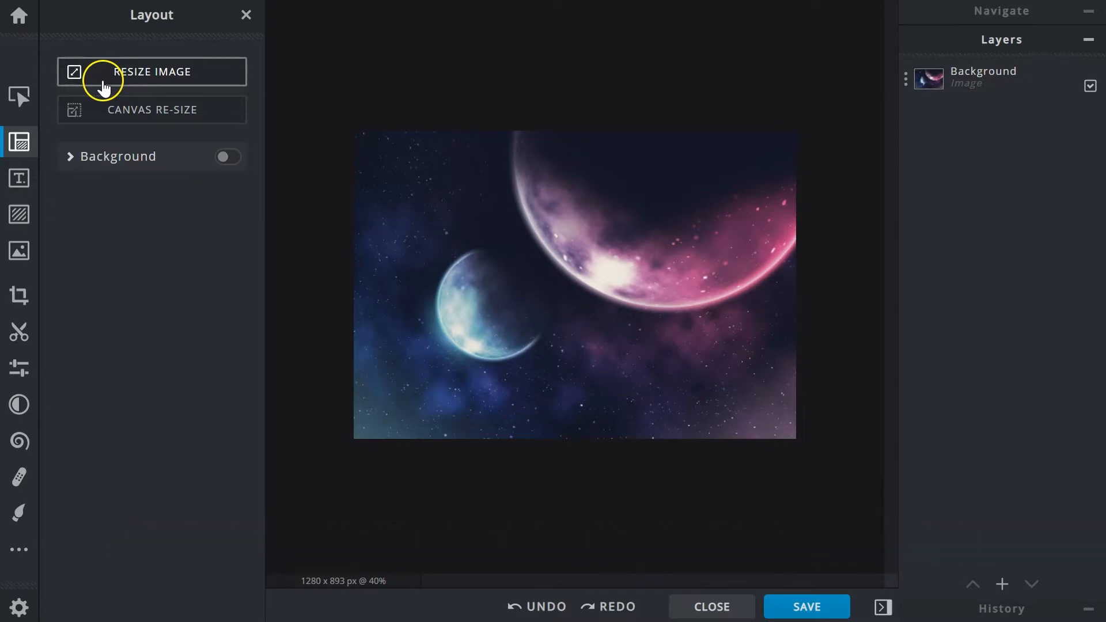
- Set a proportional resize width of 1500 (height 1046) without applying it yet
left_click(151, 72)
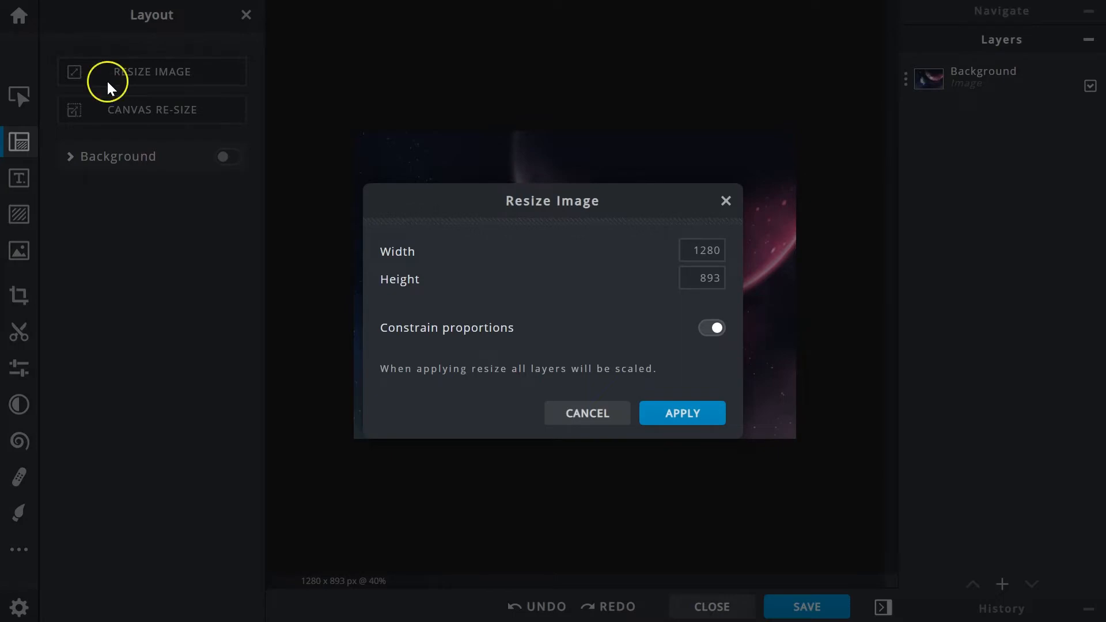
left_click(701, 278)
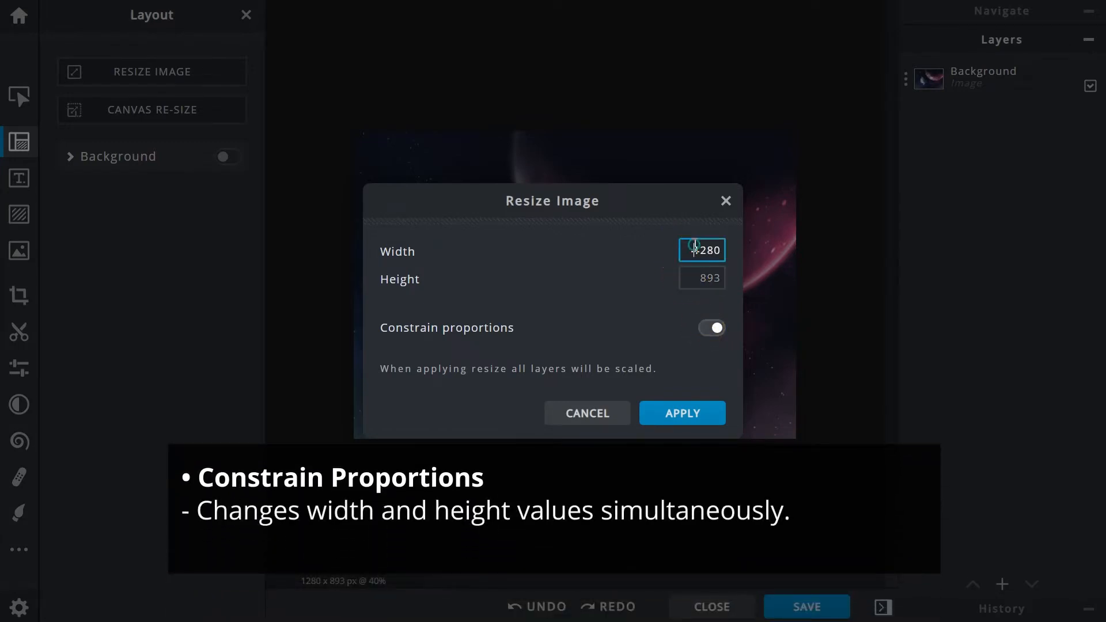
type("1500")
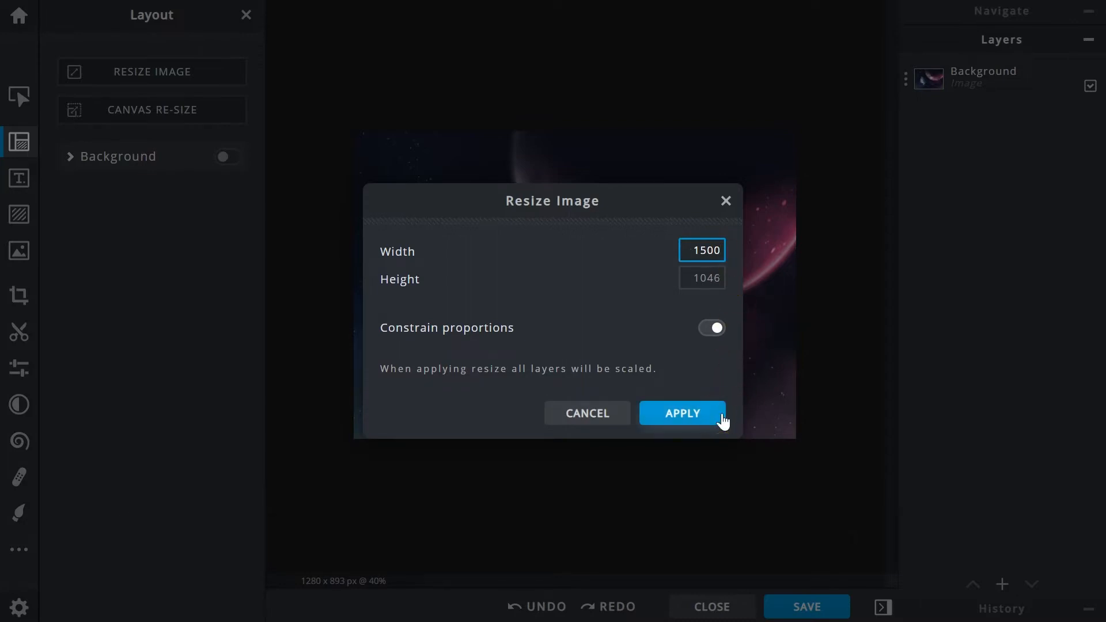
- Apply the 1500 × 1046 resize, then undo it back to 1280 × 893
left_click(680, 413)
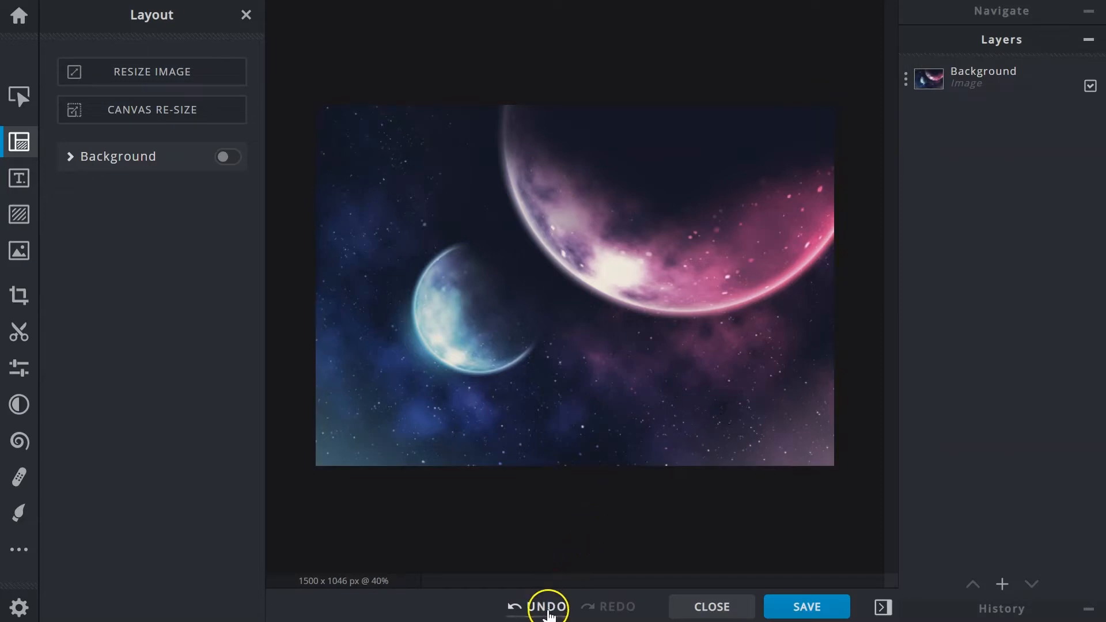
left_click(547, 607)
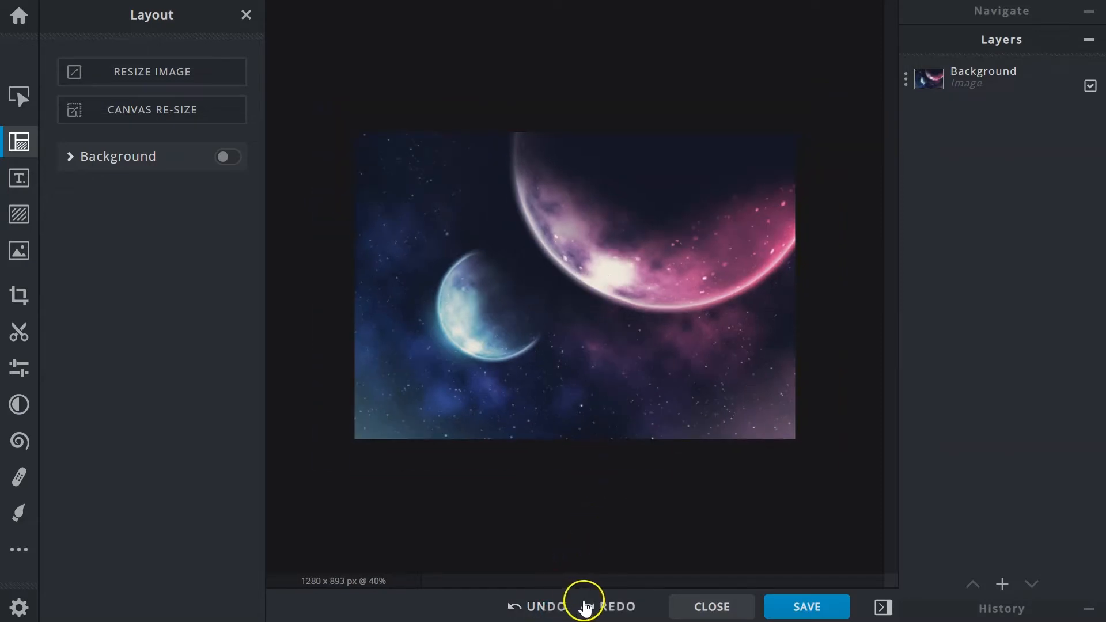
left_click(615, 607)
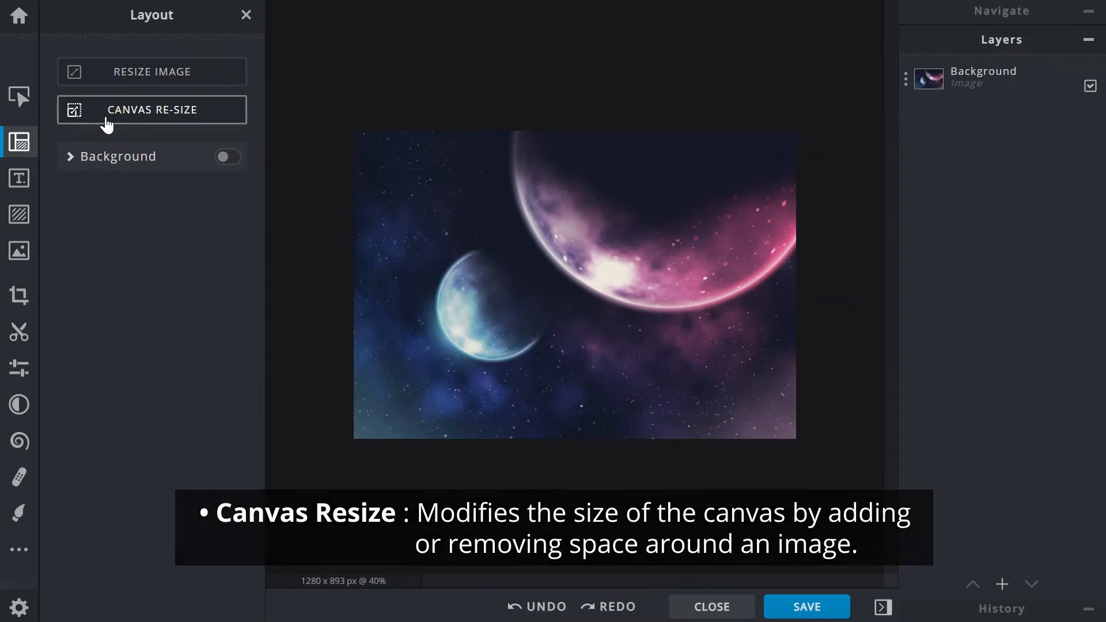
left_click(151, 109)
type("1500")
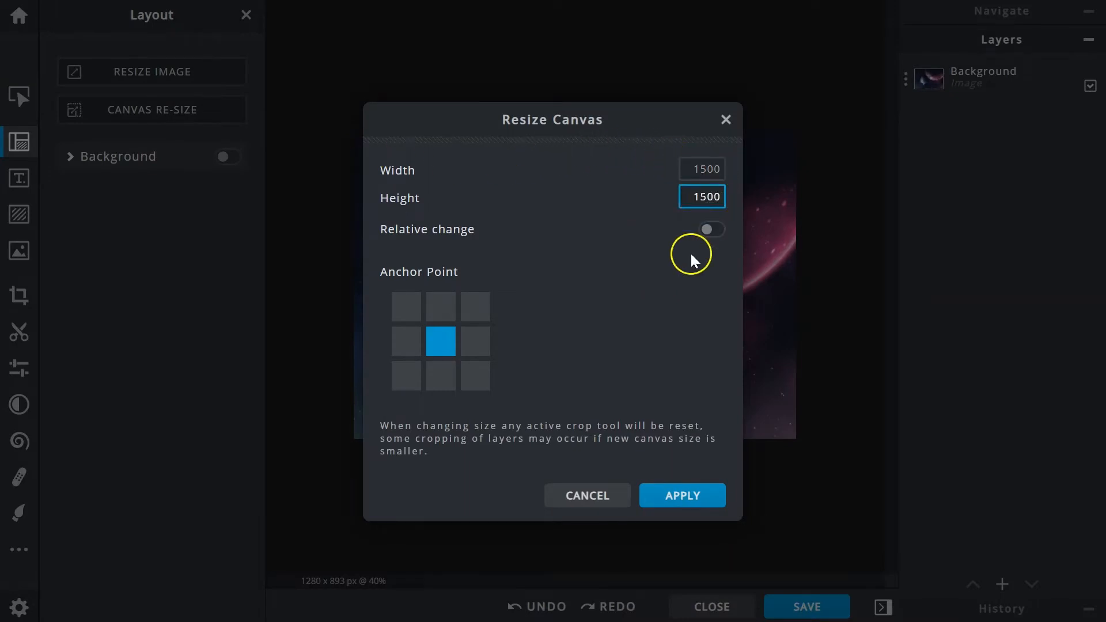
mouse_move(677, 294)
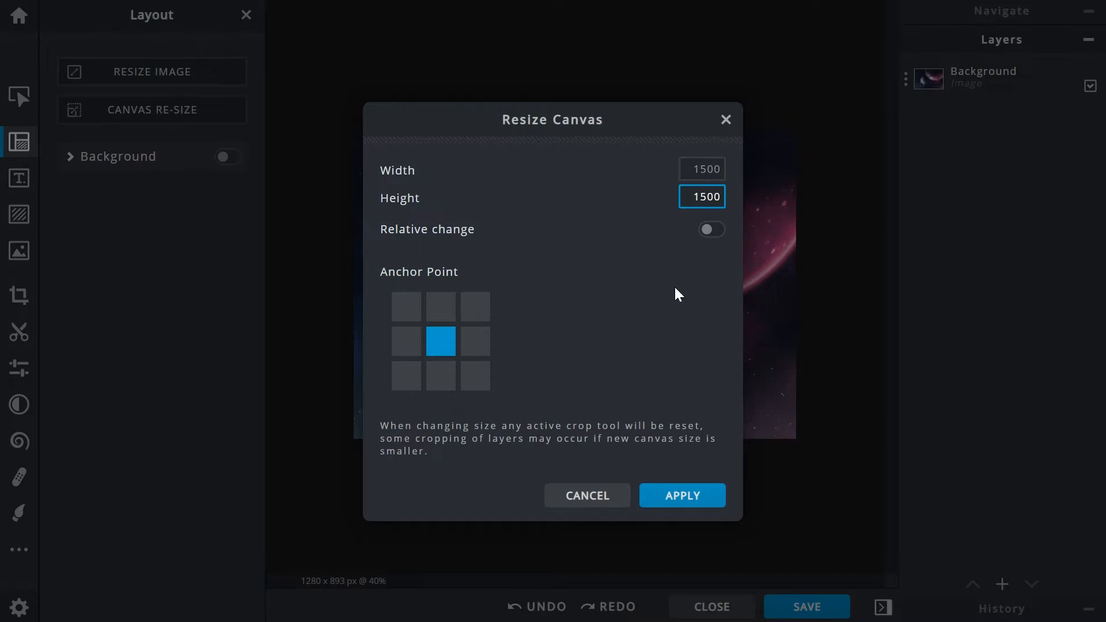
left_click(681, 495)
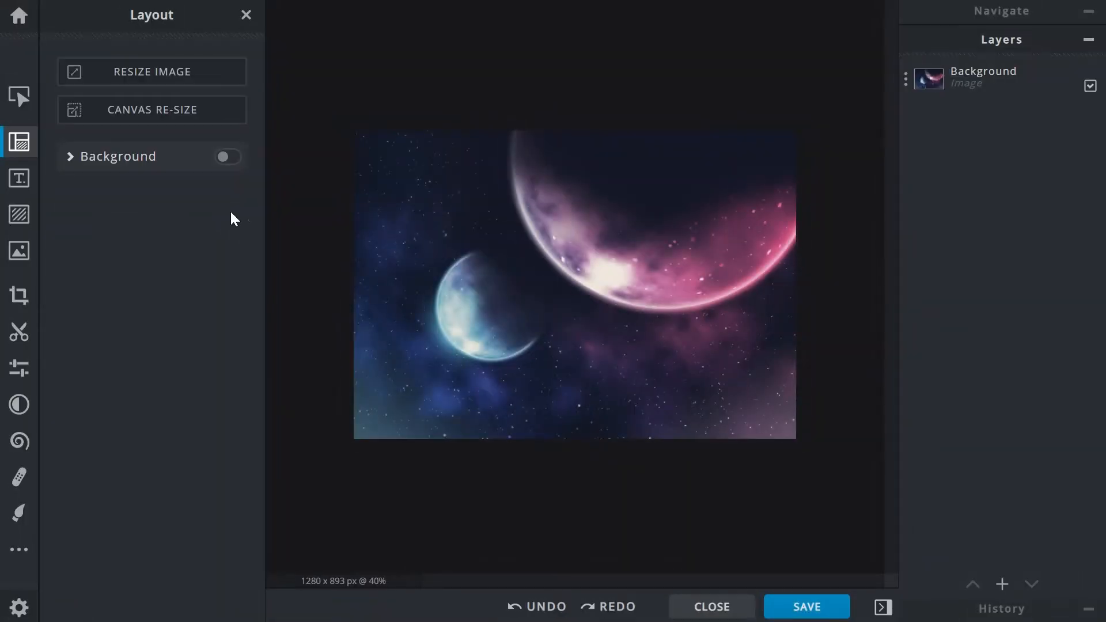
- Apply a relative canvas change of +200 width and +500 height
left_click(151, 109)
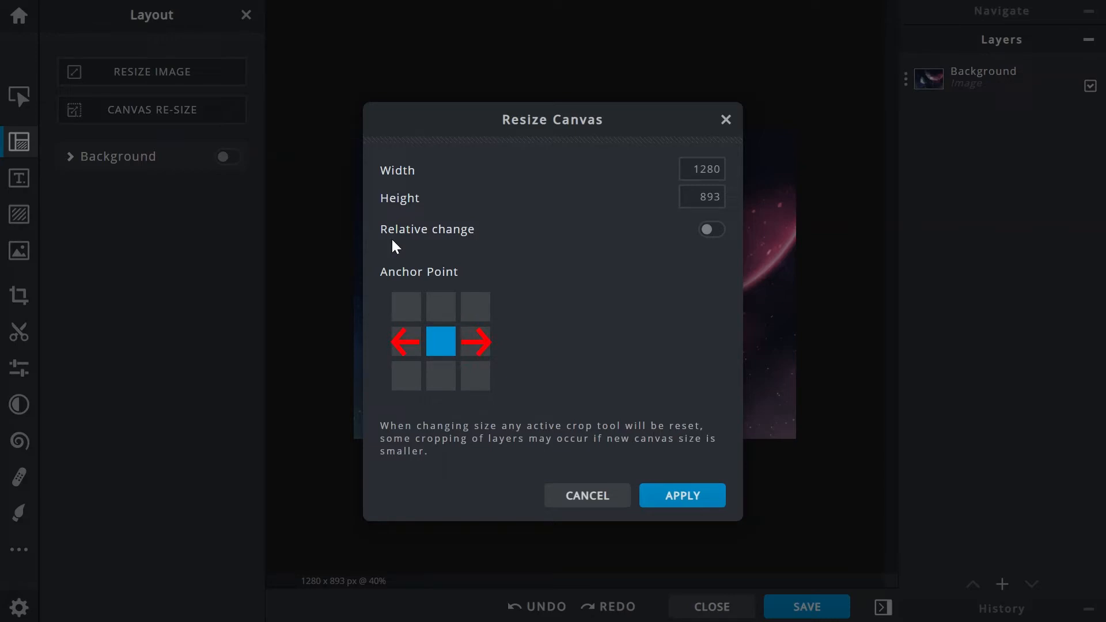
left_click(439, 341)
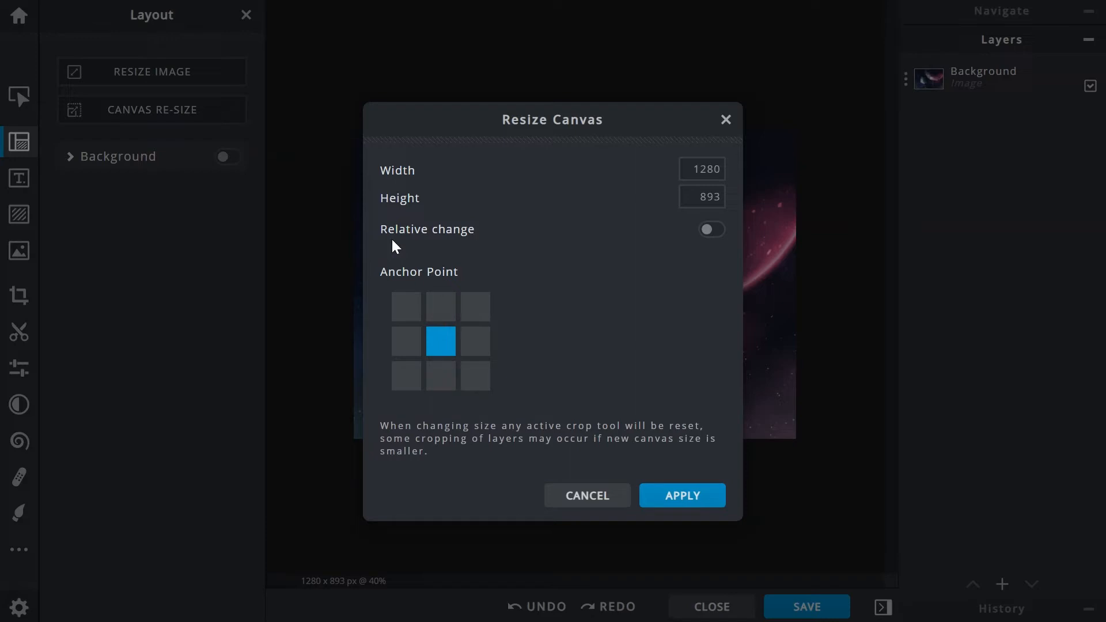
left_click(711, 229)
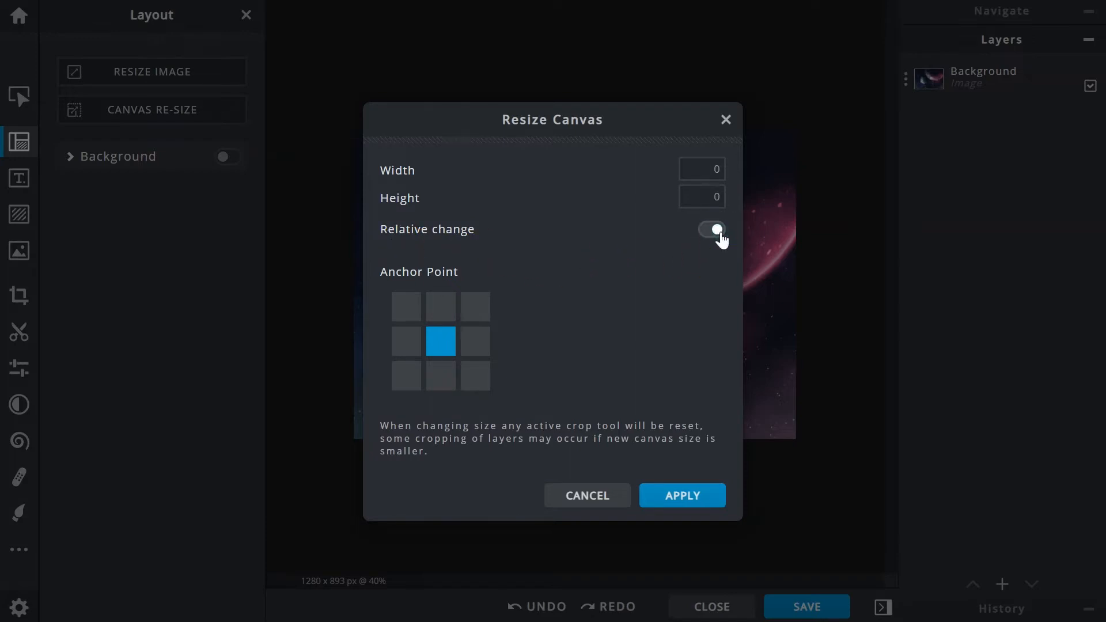
type("200")
type("500")
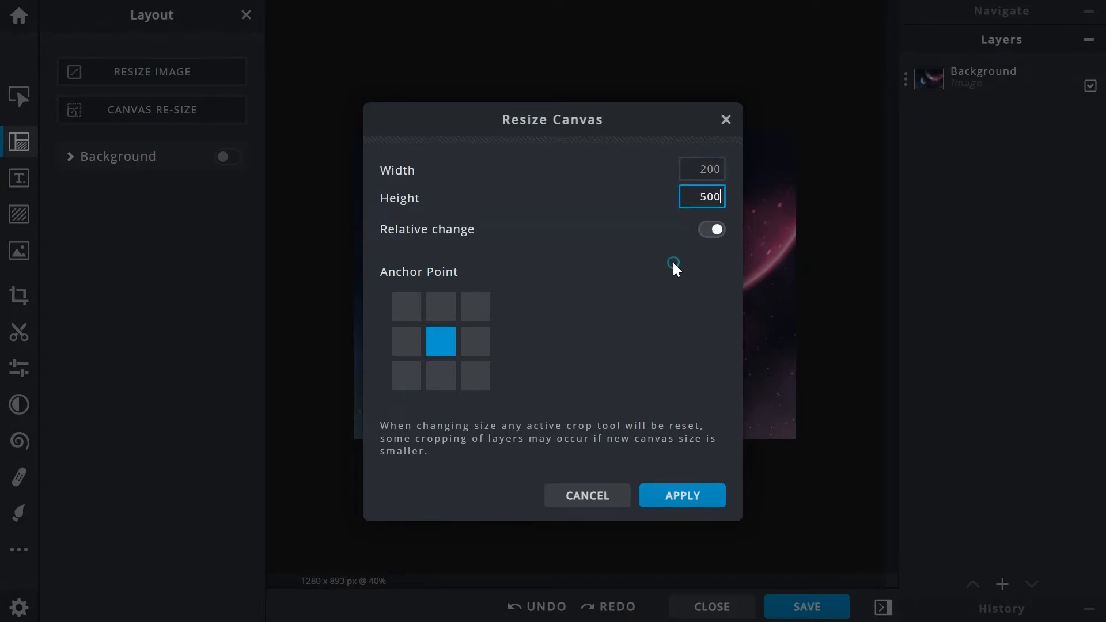
mouse_move(681, 496)
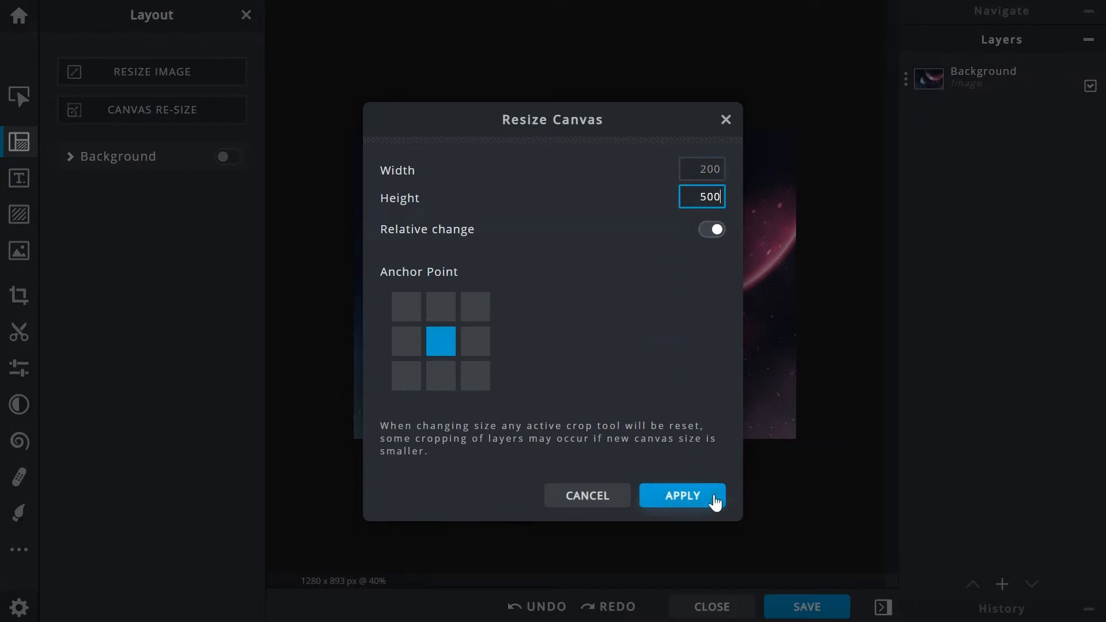
left_click(681, 495)
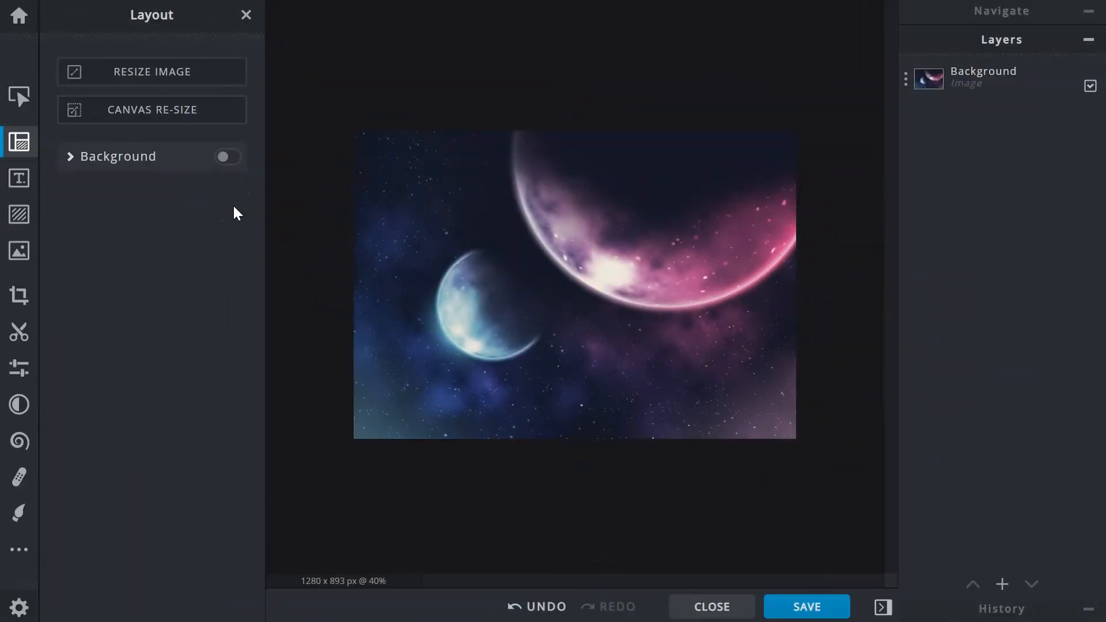
- Apply a 1500 × 1500 canvas with the photo anchored at the centre
left_click(151, 111)
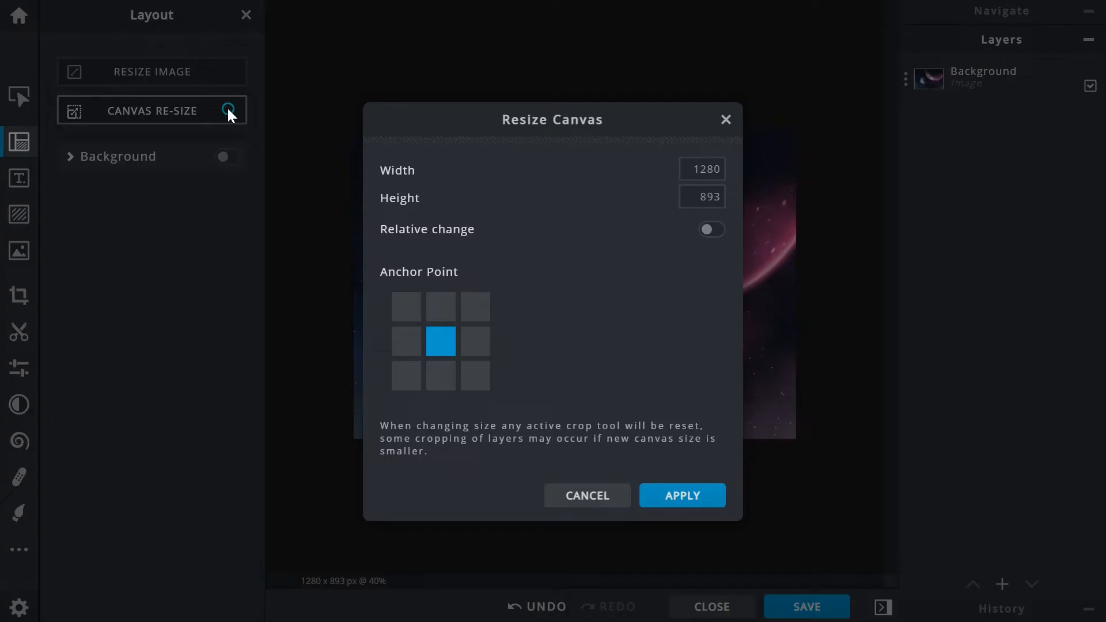
mouse_move(387, 287)
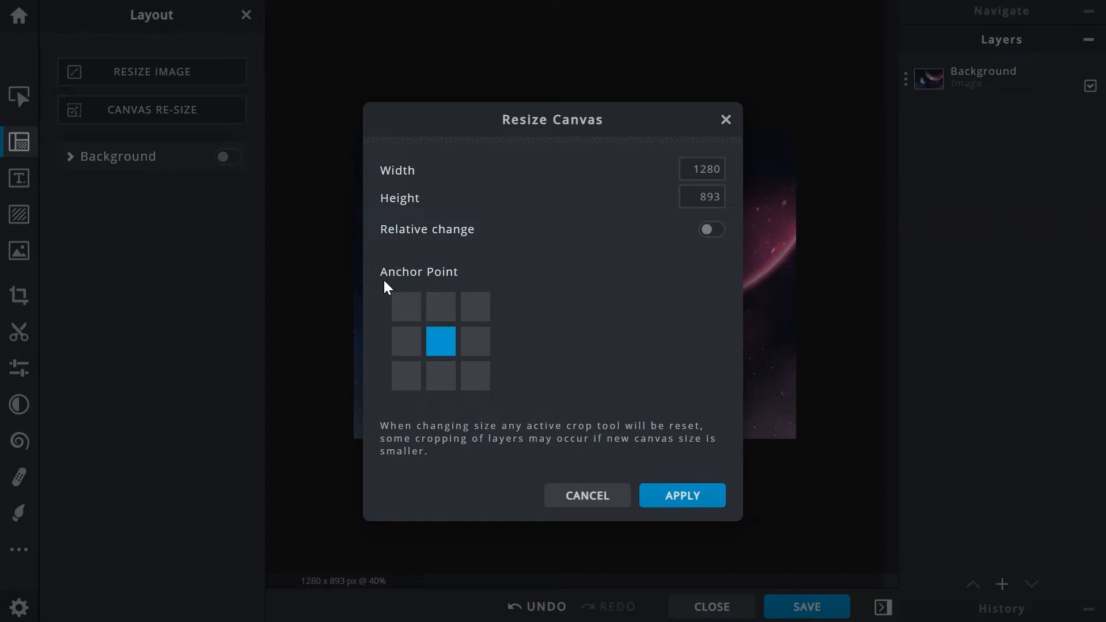
mouse_move(429, 406)
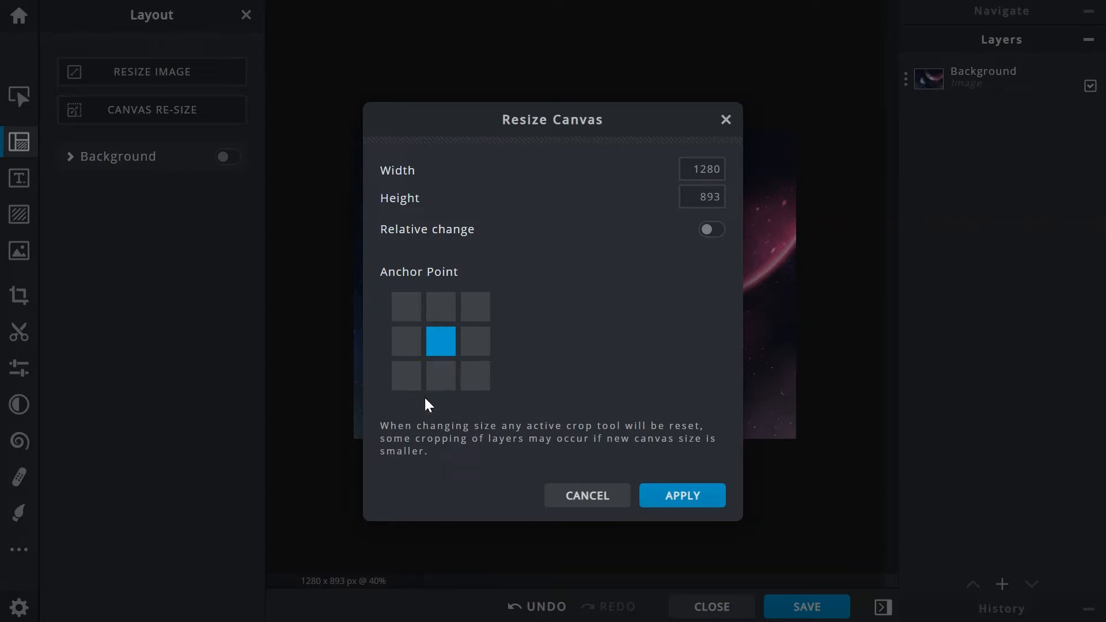
mouse_move(430, 395)
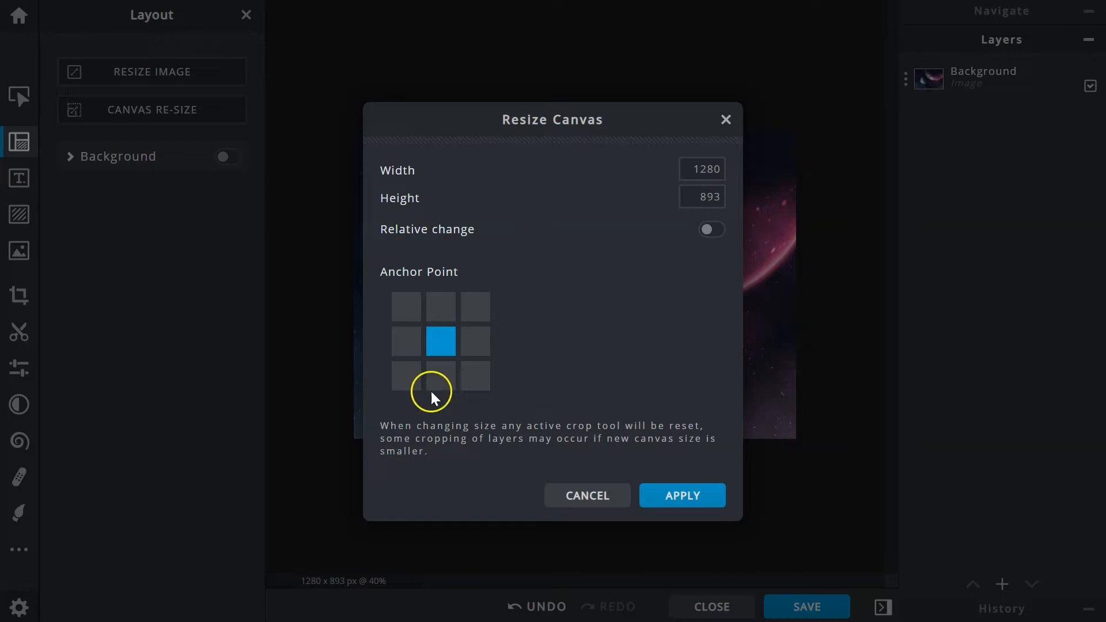
mouse_move(445, 350)
type("15")
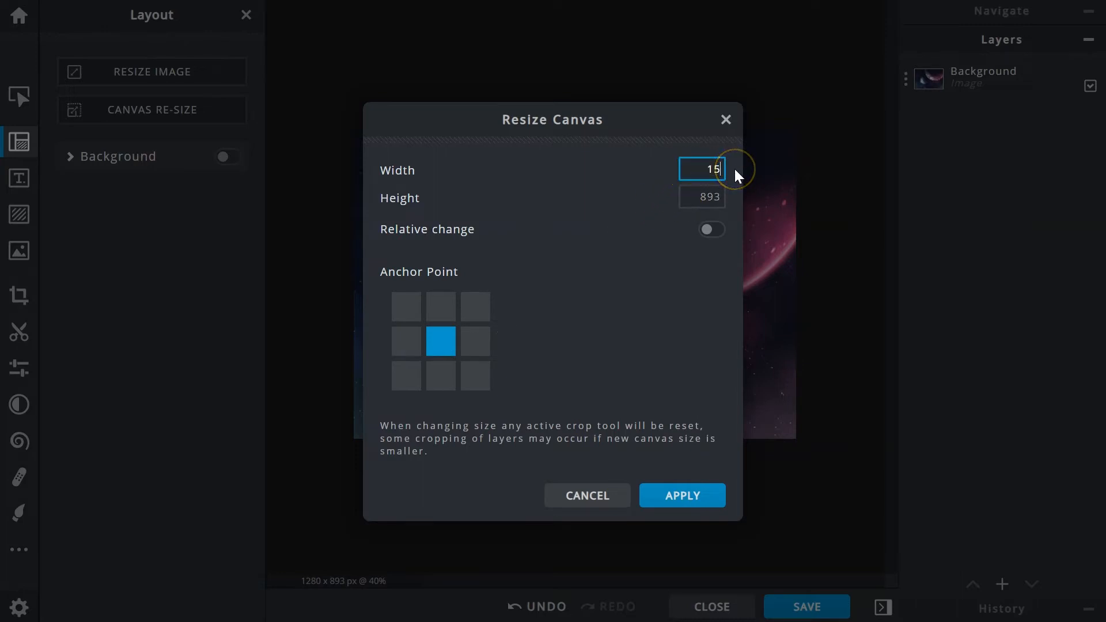
left_click(702, 197)
type("1500")
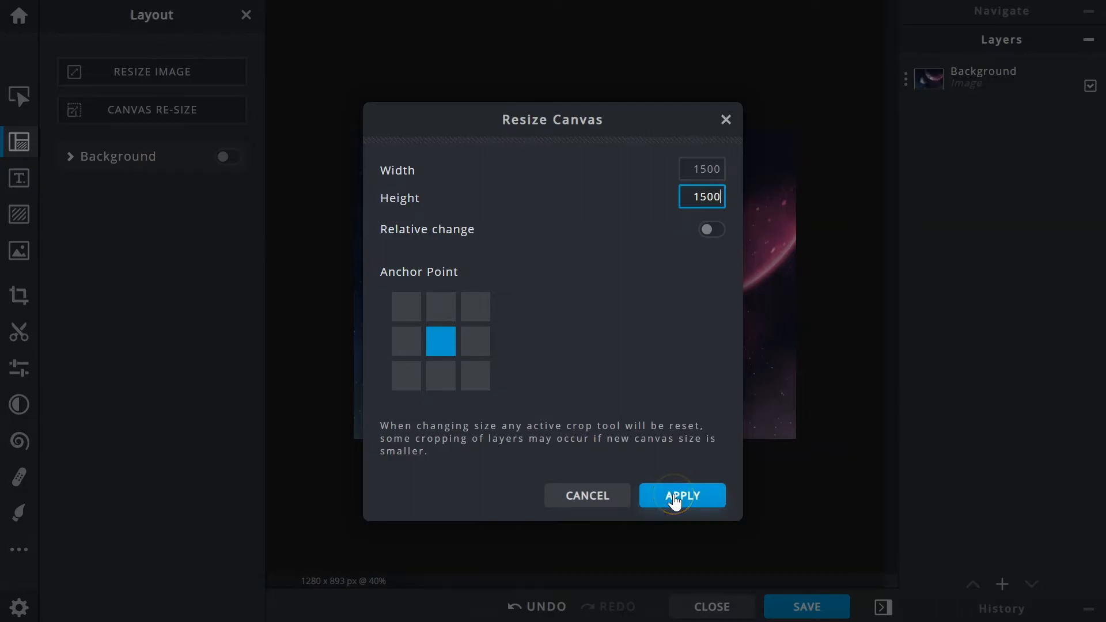
left_click(681, 496)
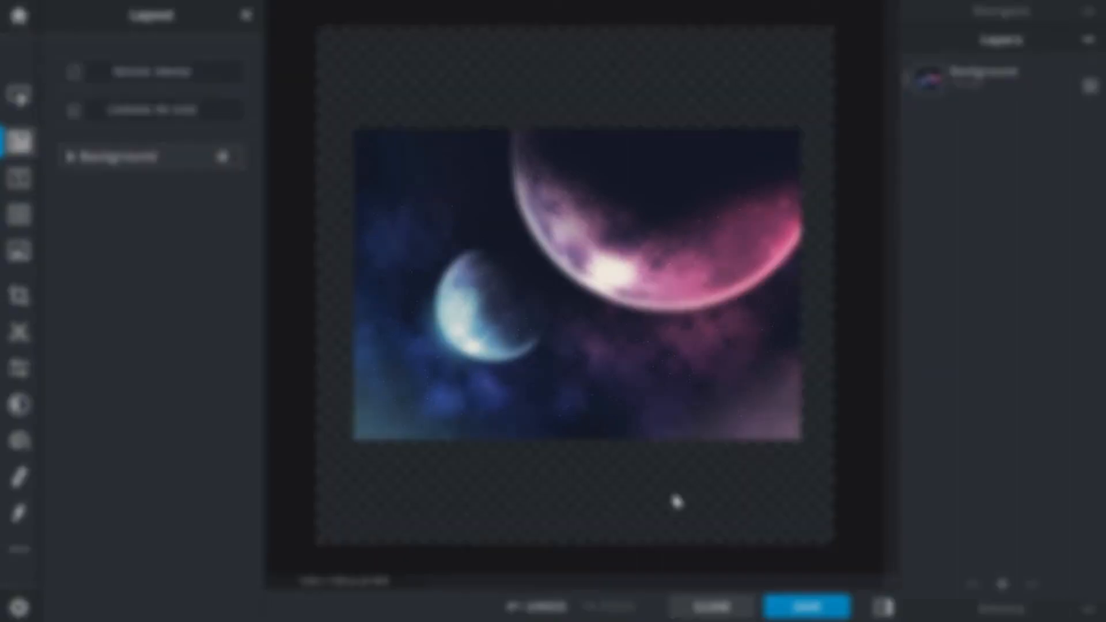
- Apply a 1500 × 1500 canvas with the photo pinned to the top right
left_click(151, 109)
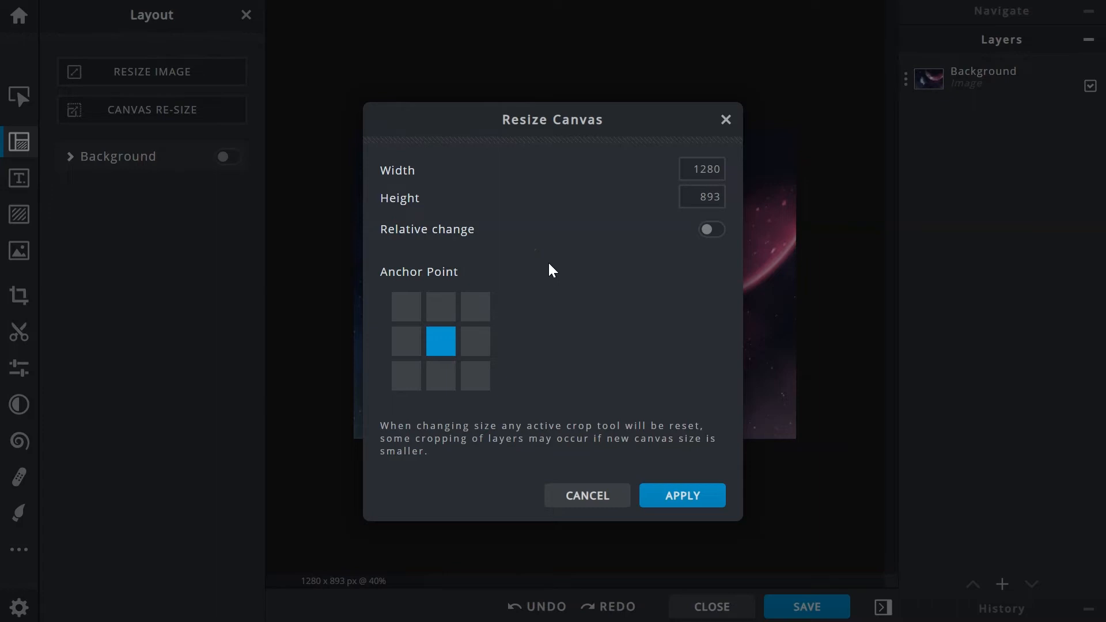
left_click(474, 307)
type("1500")
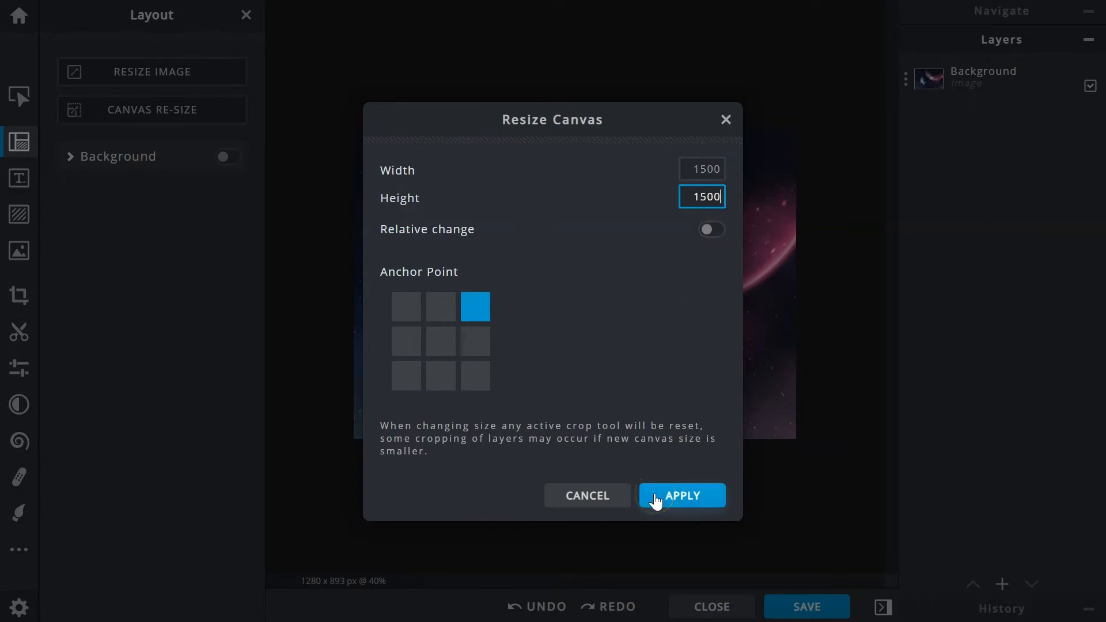
left_click(680, 495)
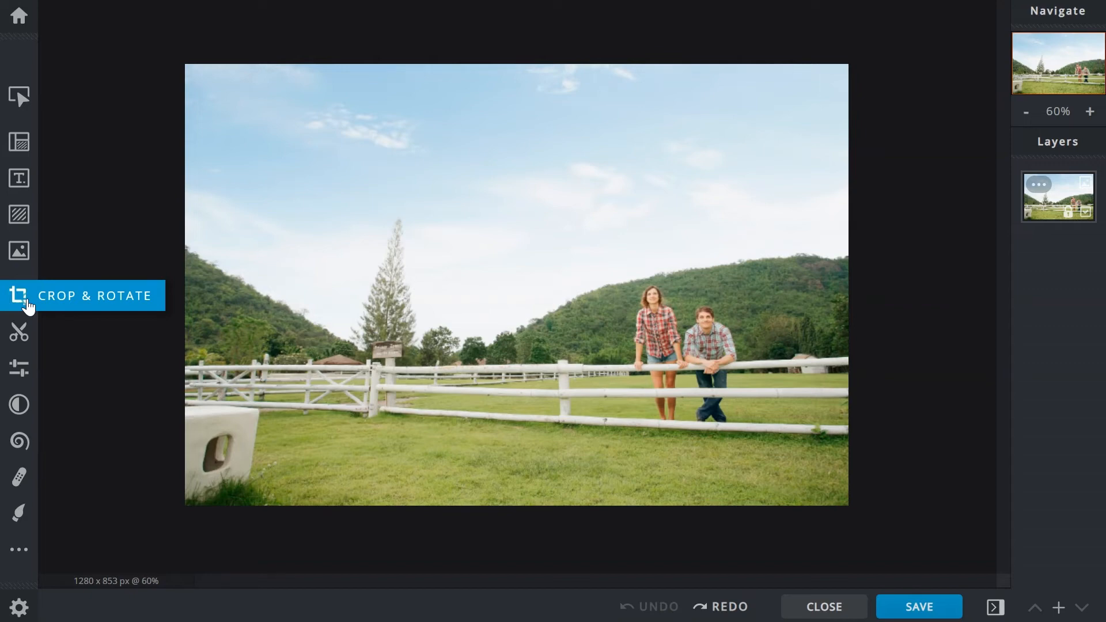
- Frame a 1085 × 730 crop around the couple and the fence, not yet applied
left_click(21, 294)
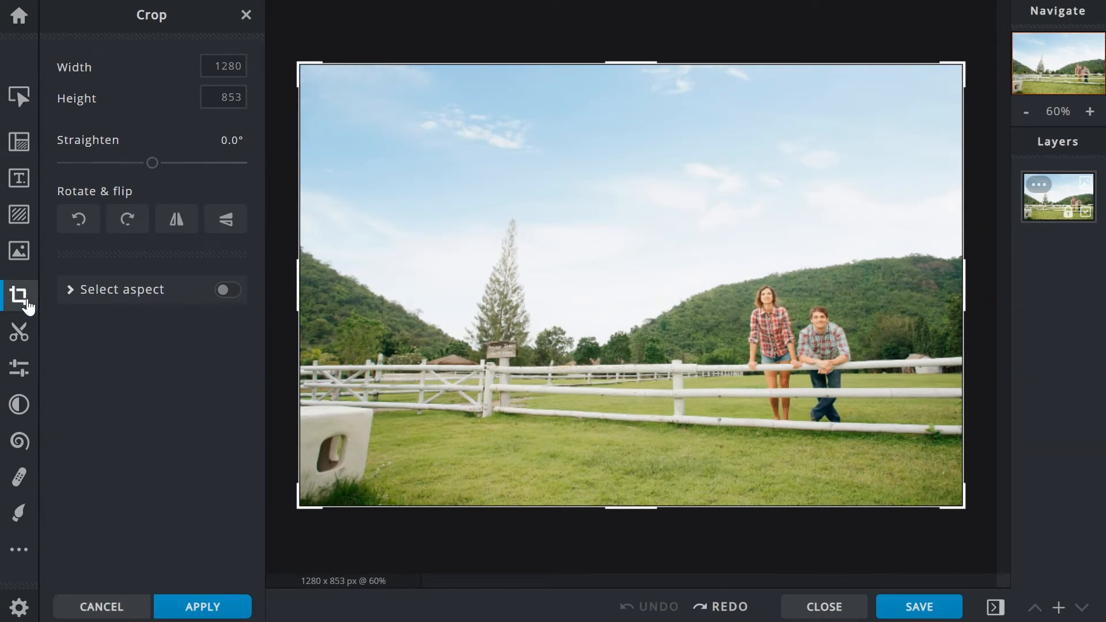
left_click(224, 66)
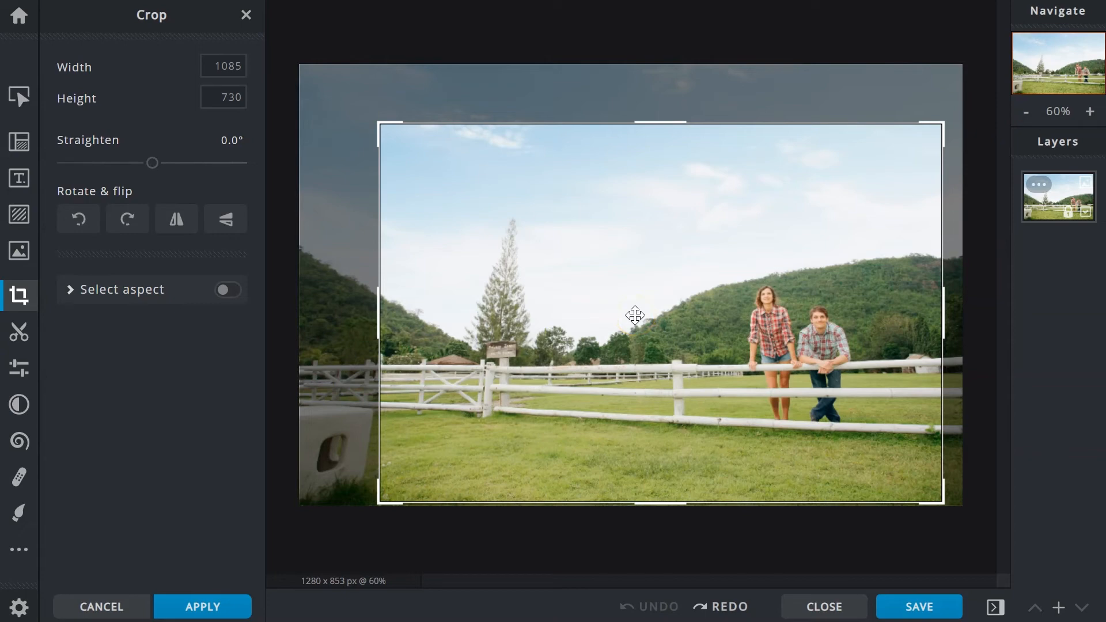
mouse_move(201, 562)
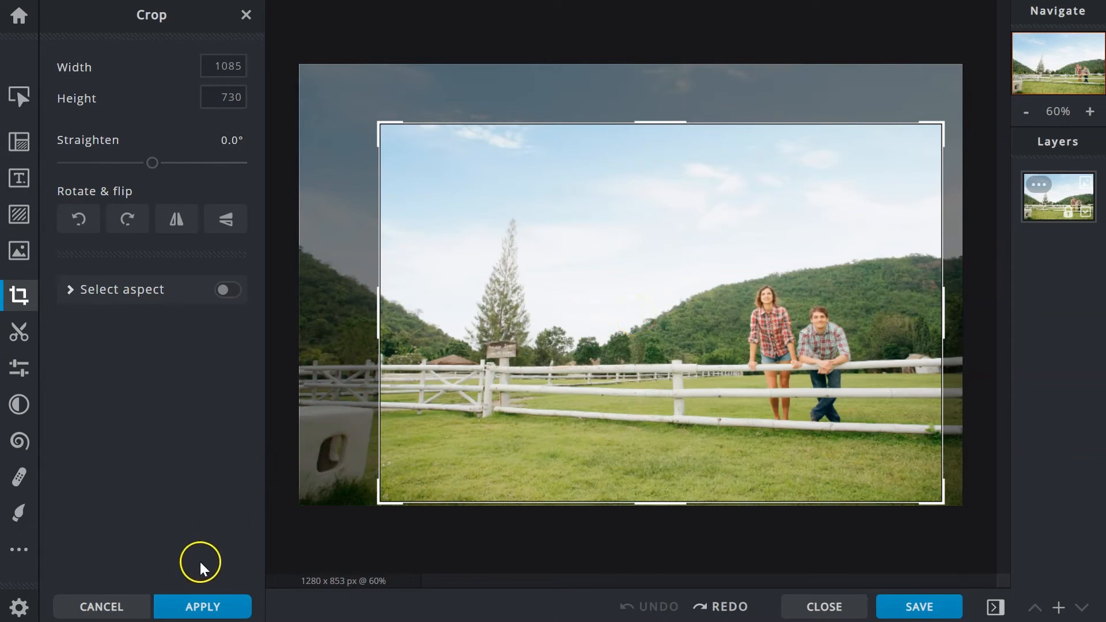
- Apply the field crop, then apply a 1092 × 651 crop to the wall lamp photo
left_click(203, 608)
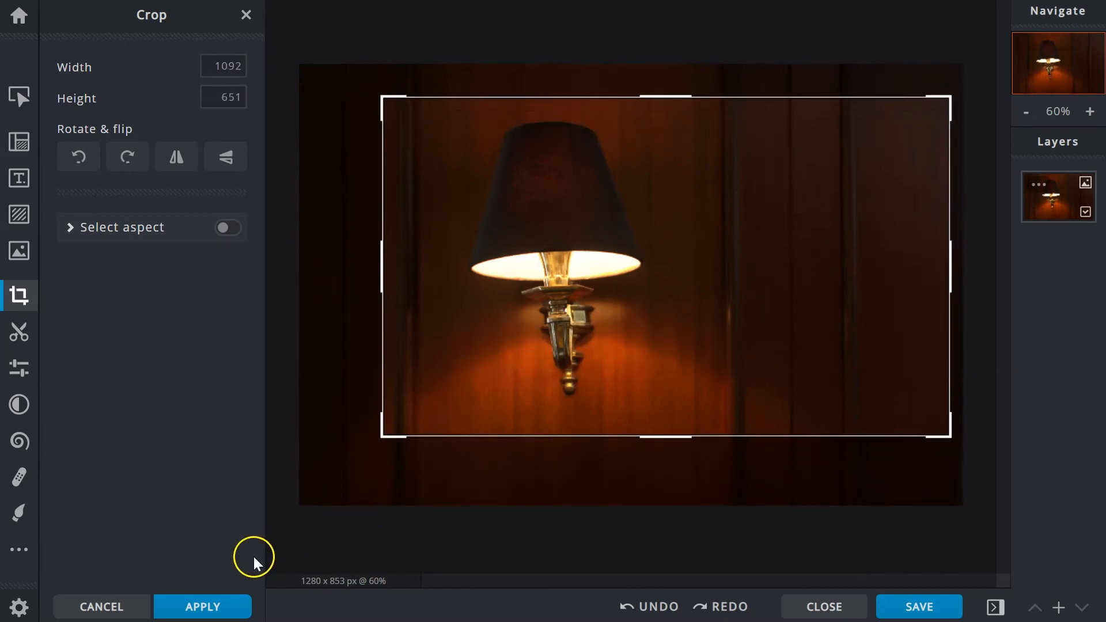
left_click(201, 607)
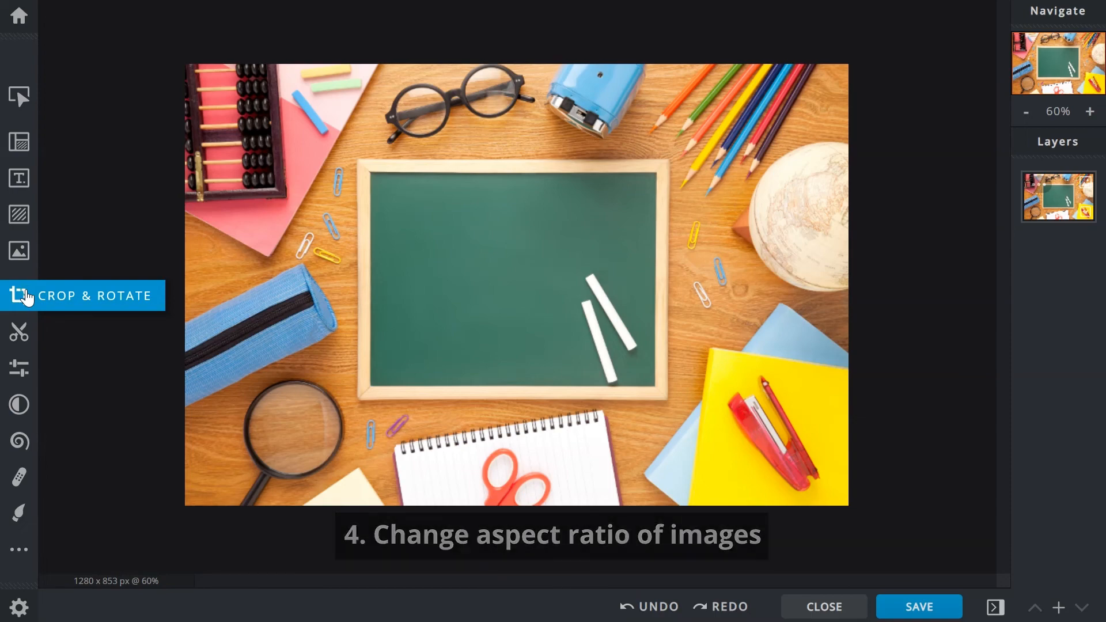
- Start cropping the chalkboard photo with a fixed 5:4 aspect ratio
left_click(19, 295)
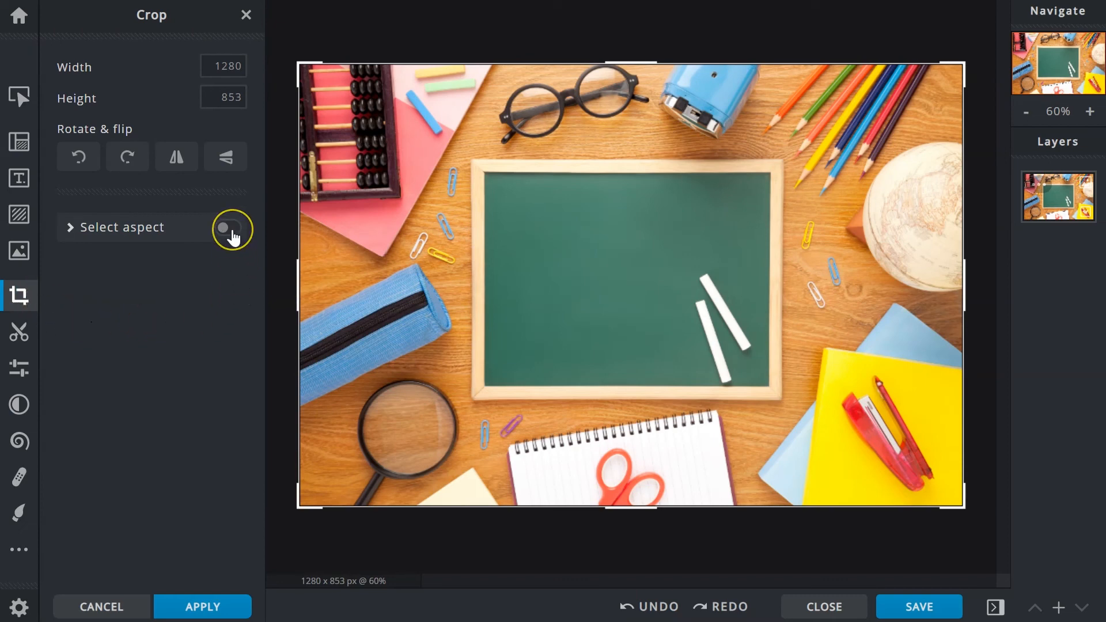
left_click(228, 227)
type("5")
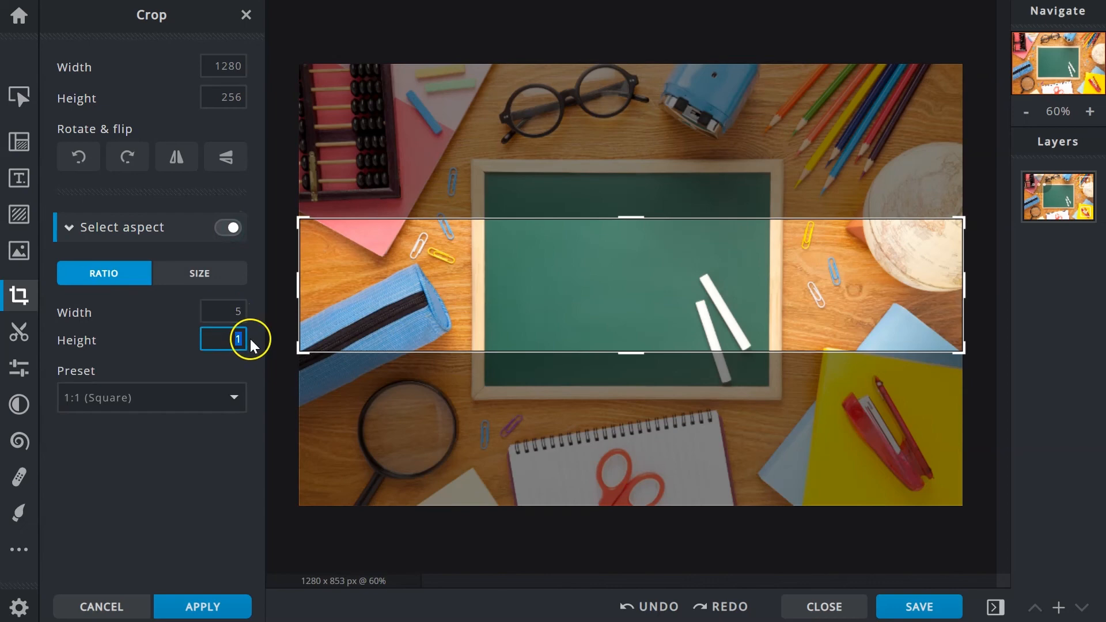
type("4")
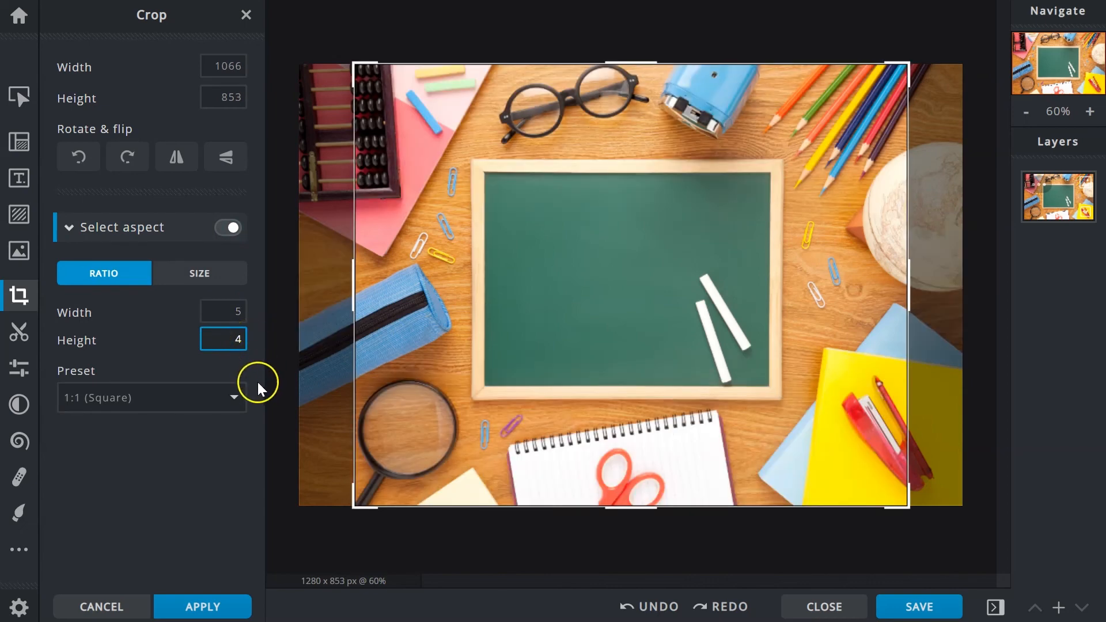
- Switch to the 19:10 preset ratio and apply the crop
left_click(151, 398)
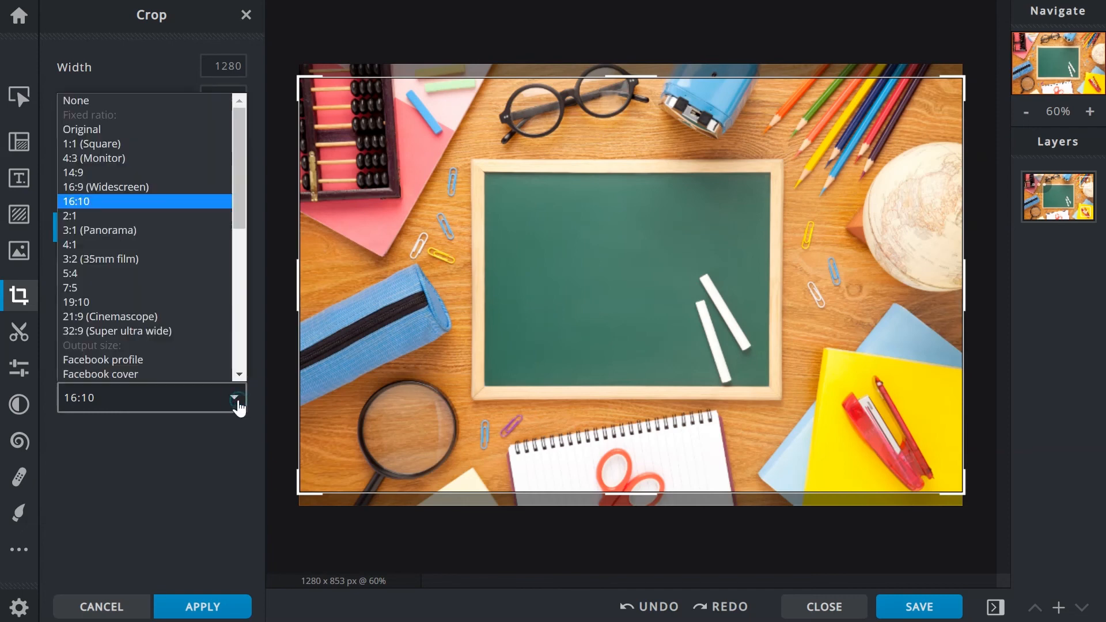
left_click(76, 302)
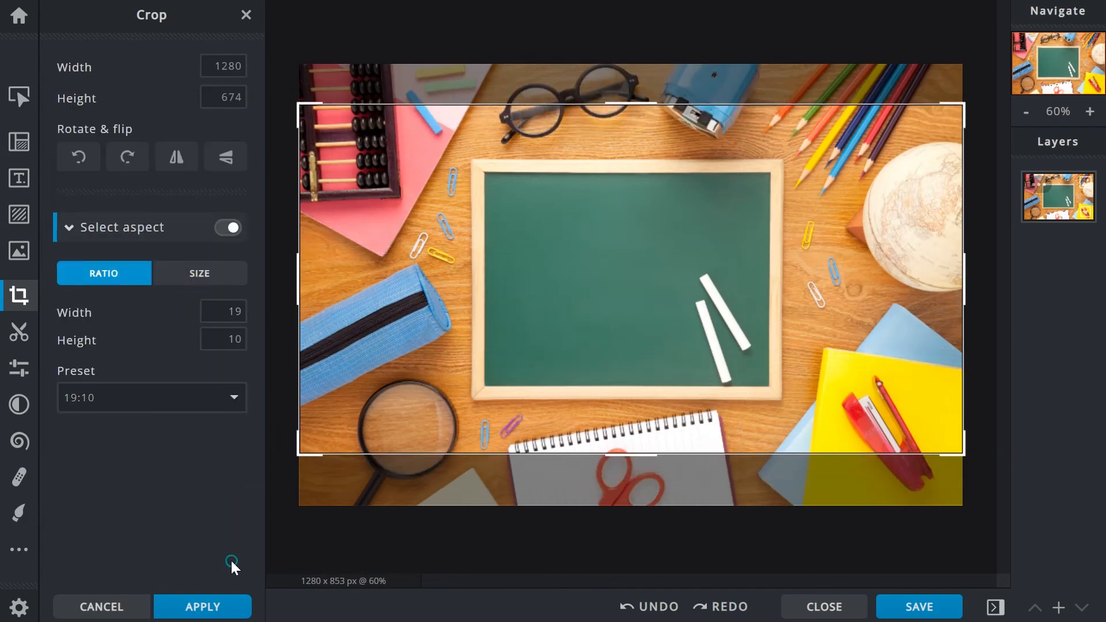
left_click(202, 607)
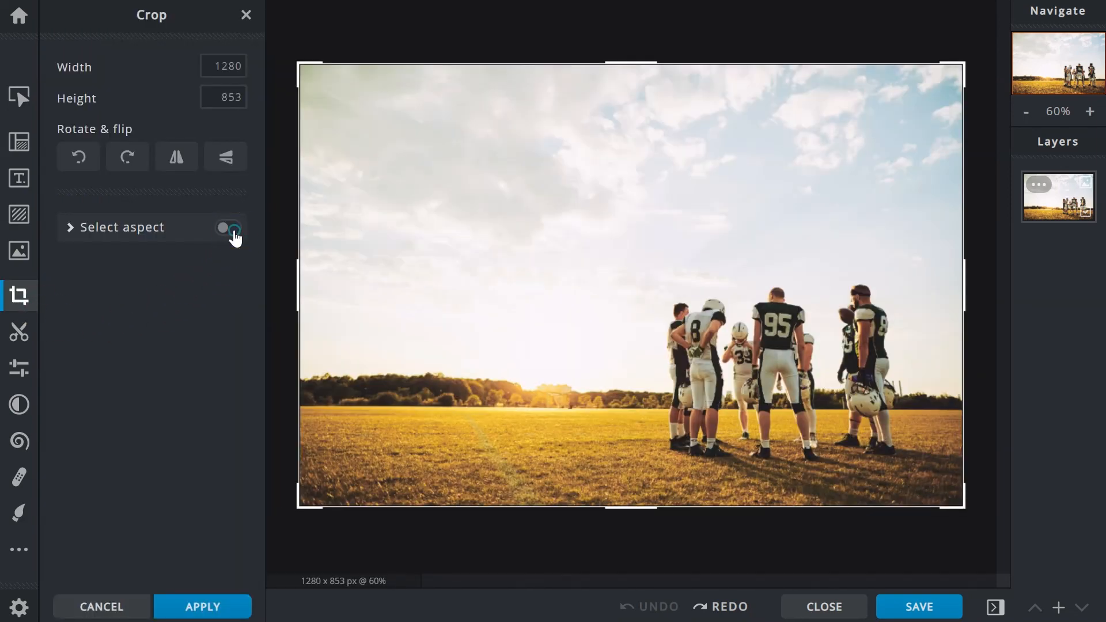
- Crop the football photo to the Instagram story preset (1080 × 1920), then load the leaf photo
left_click(226, 227)
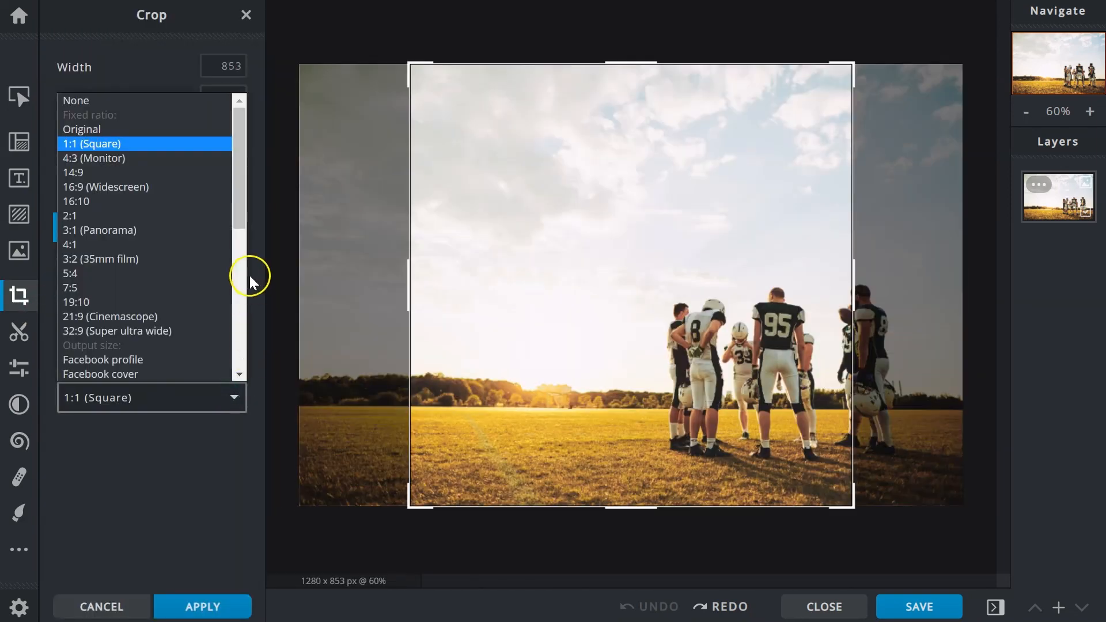
scroll("down", 3)
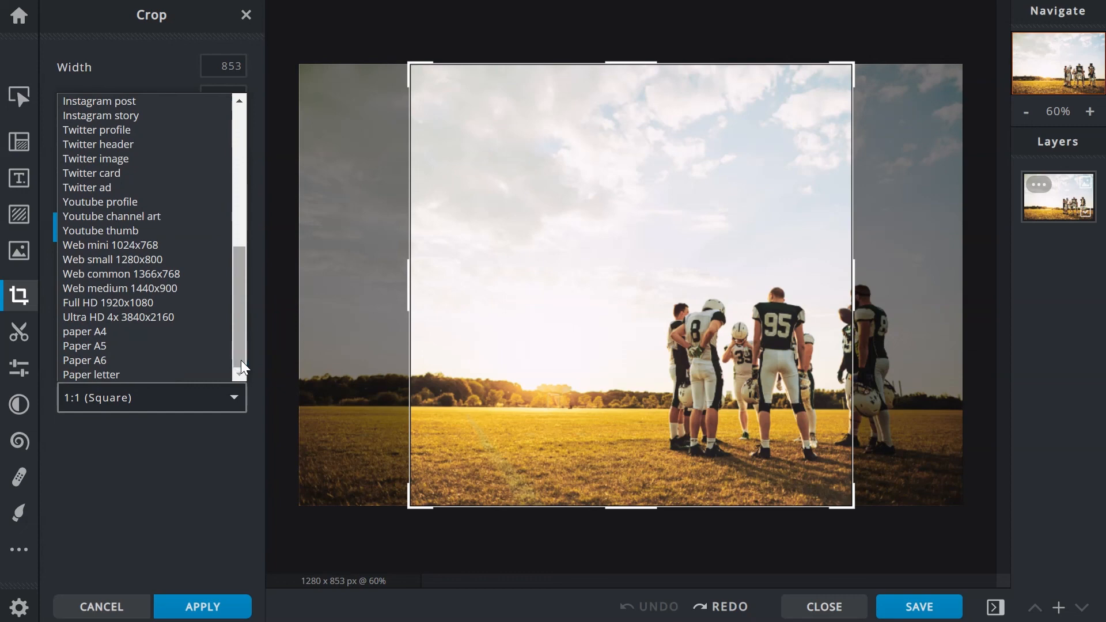
left_click(100, 116)
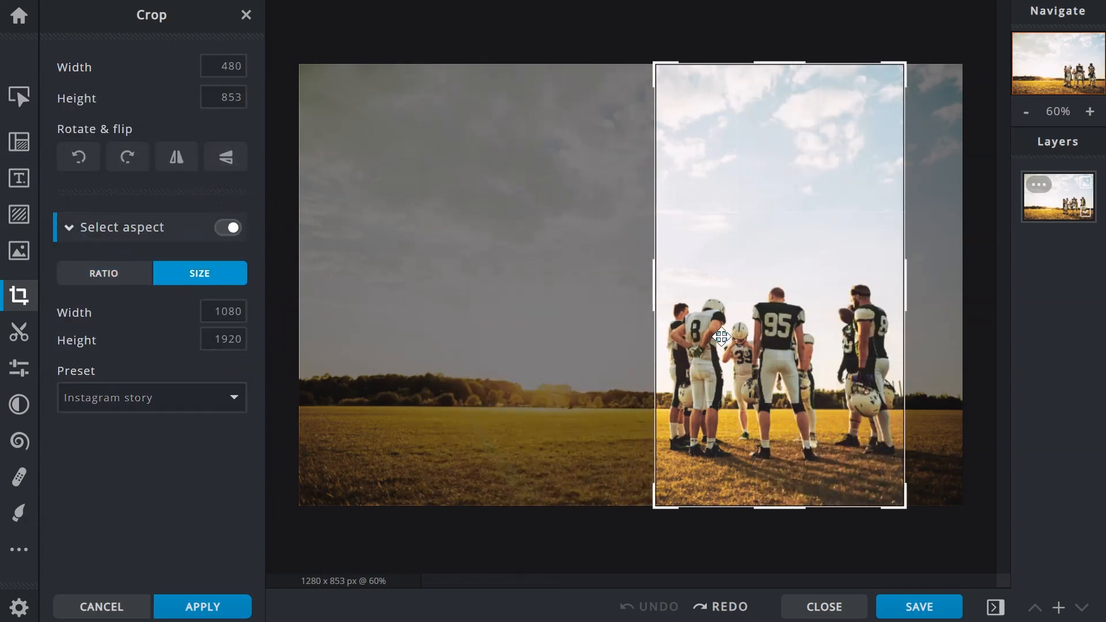
left_click(203, 607)
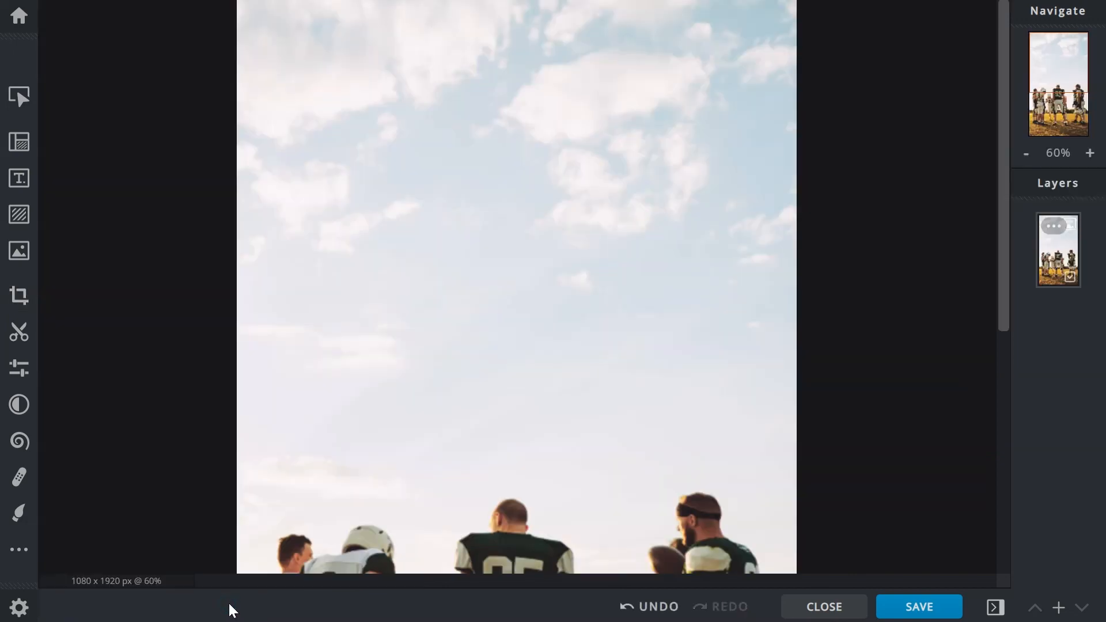
left_click(1025, 153)
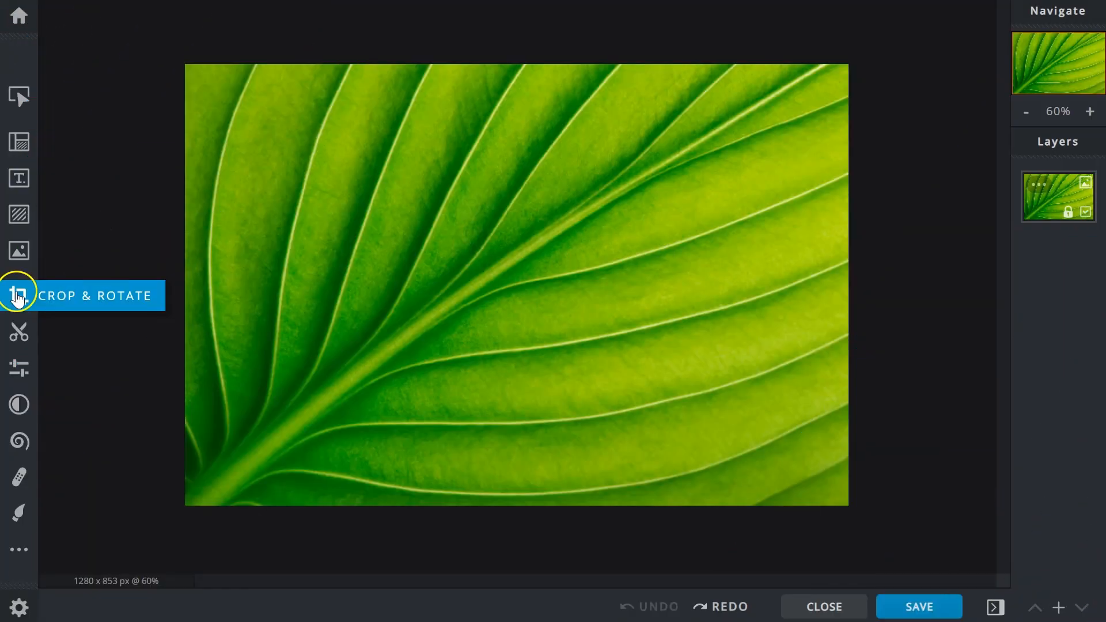
- In Crop & Rotate, turn the leaf photo a quarter left, then back to 1280 × 853 landscape
left_click(20, 295)
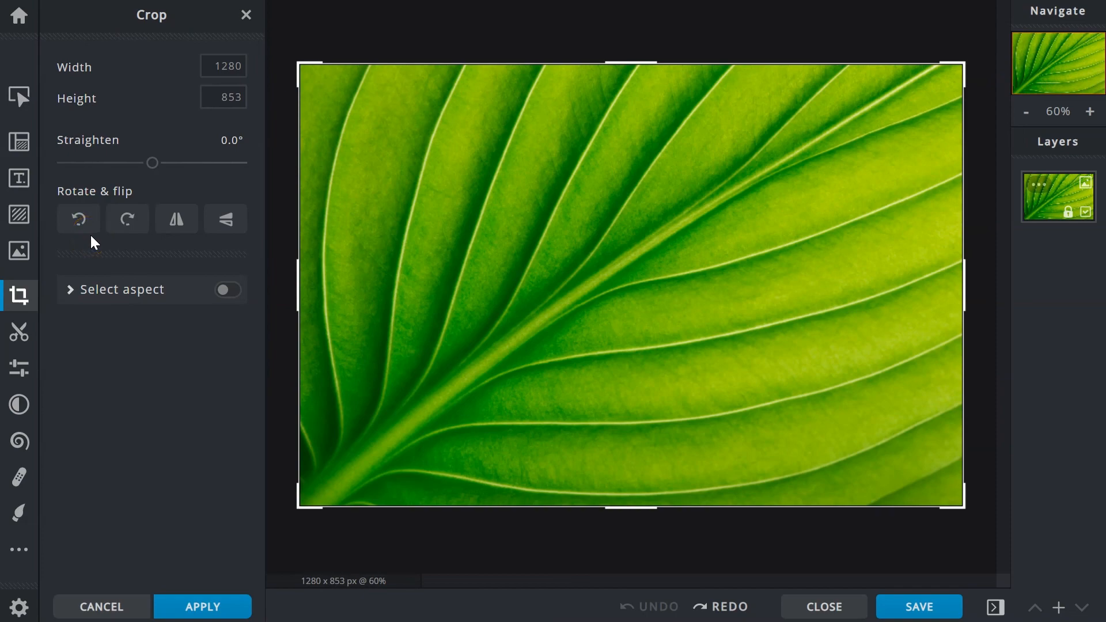
left_click(126, 219)
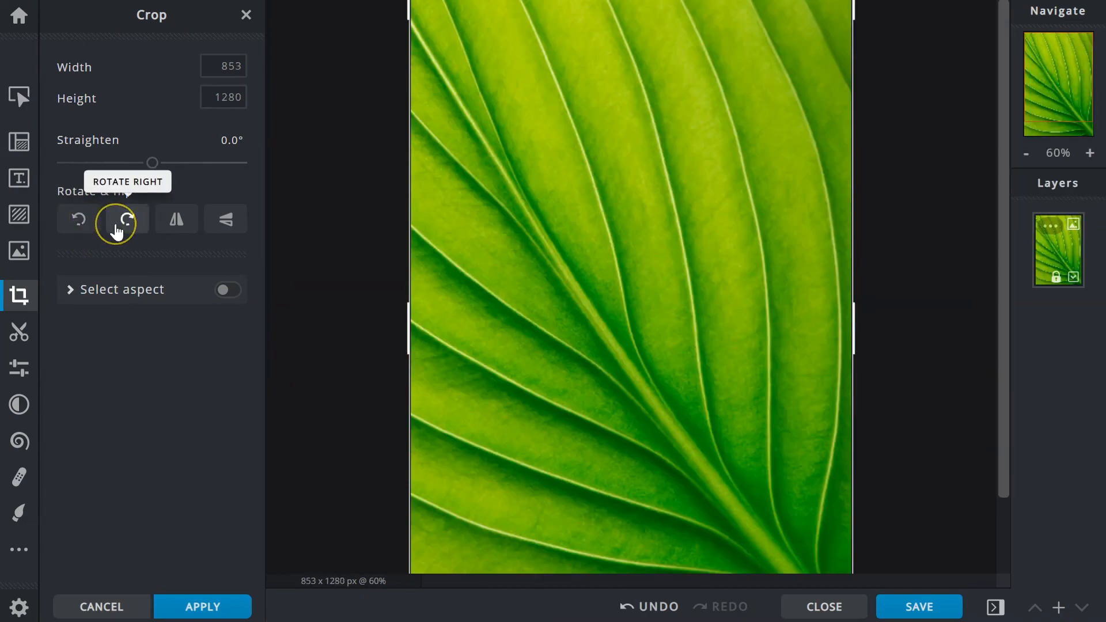
left_click(127, 219)
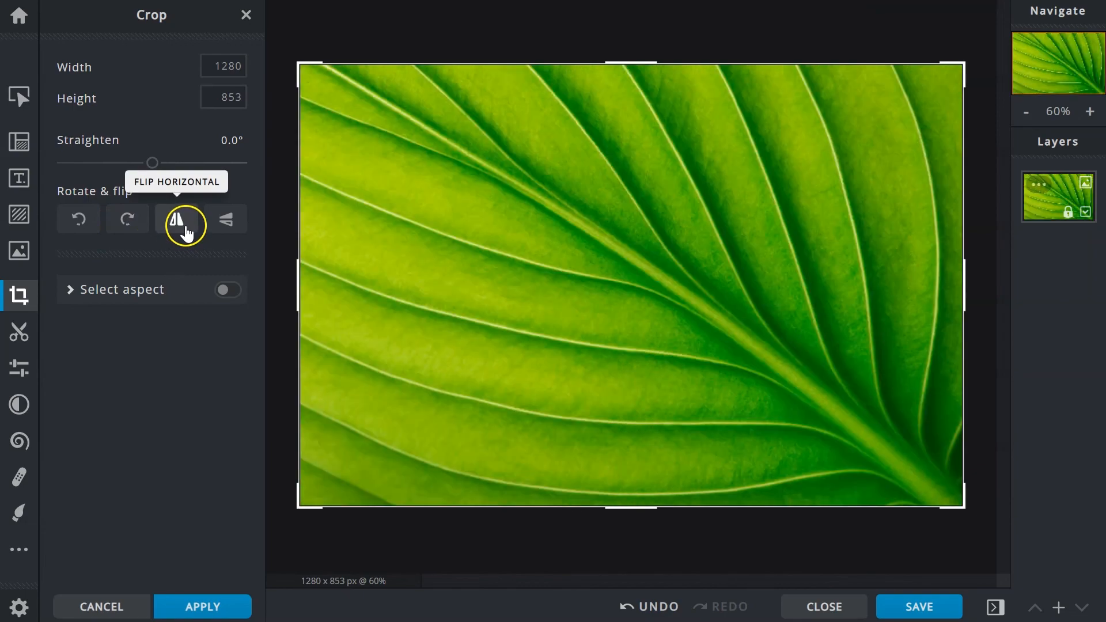